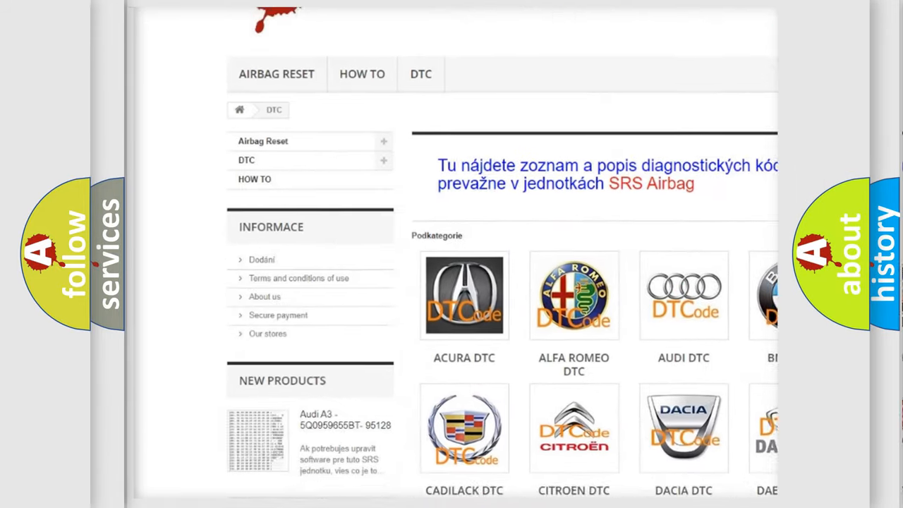
pyautogui.scroll(-3)
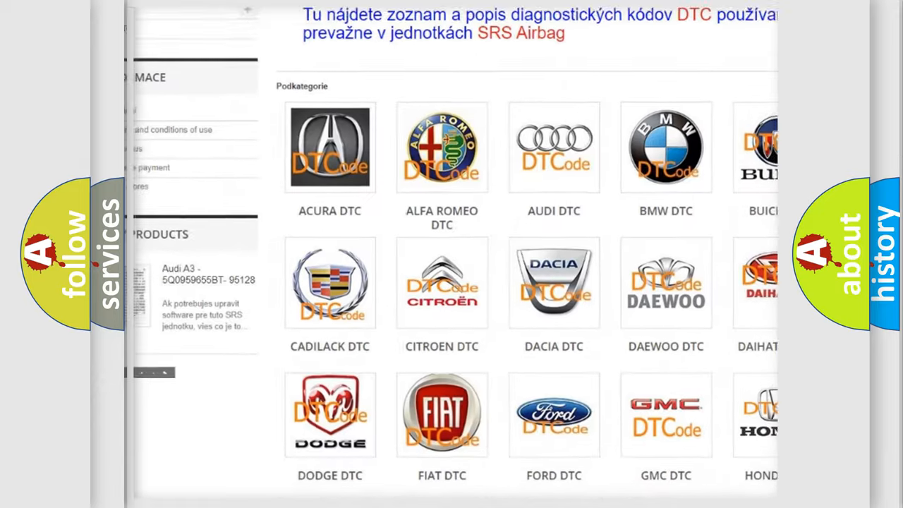